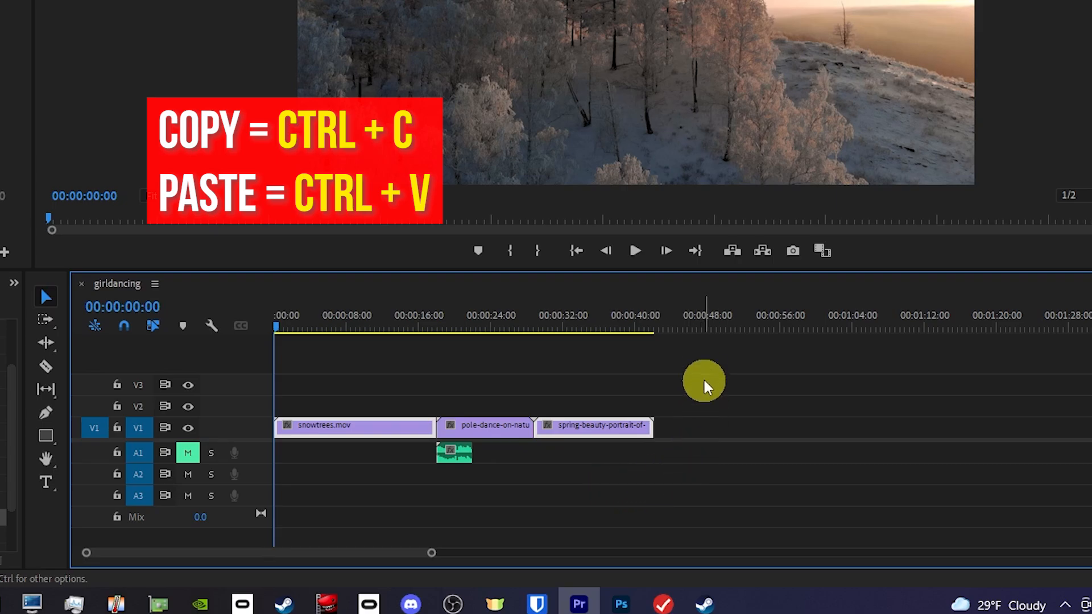
Paste the copied spring-beauty clip at about 46 s and undo the extra paste.
left_click(696, 328)
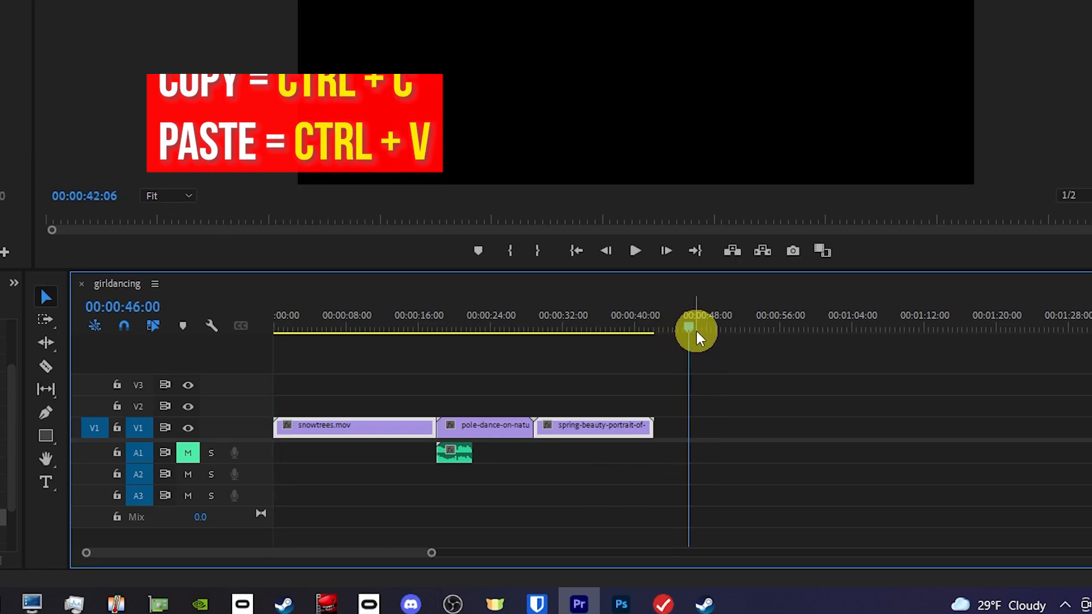
key("ctrl+v")
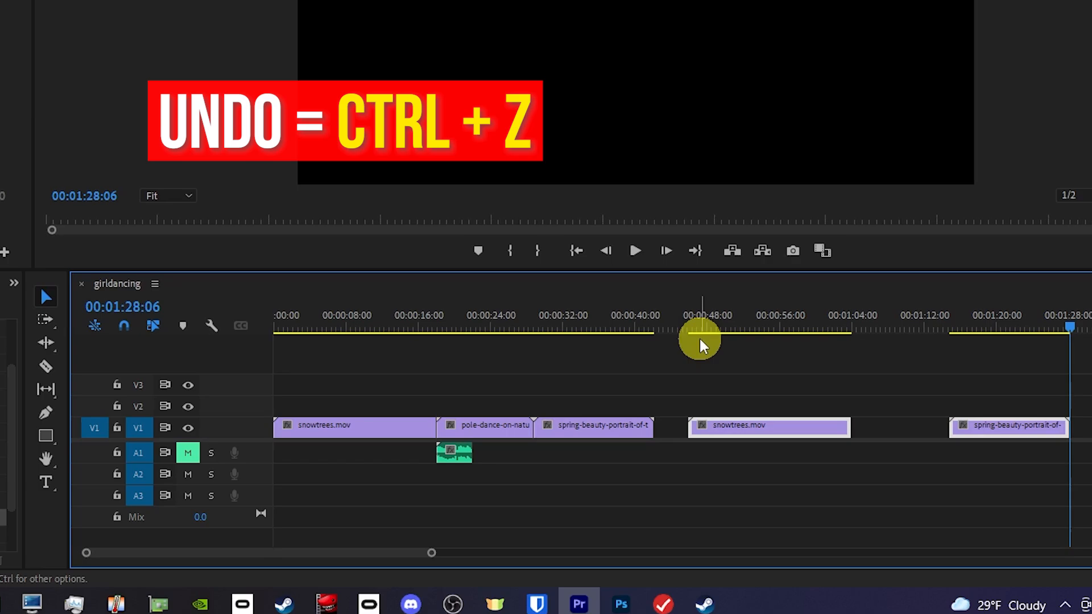
key("ctrl+z")
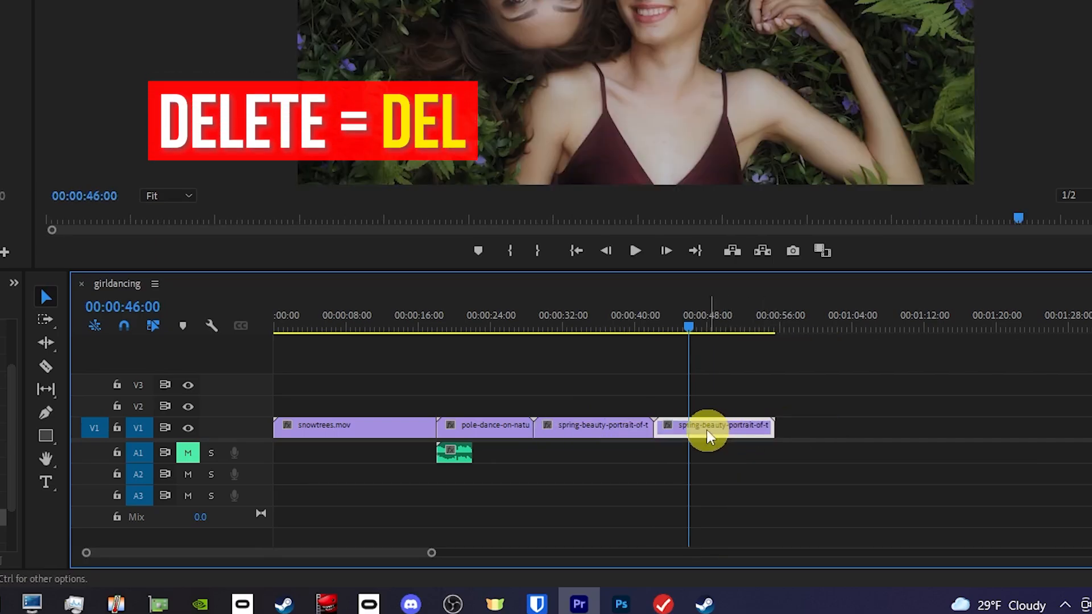
mouse_move(591, 432)
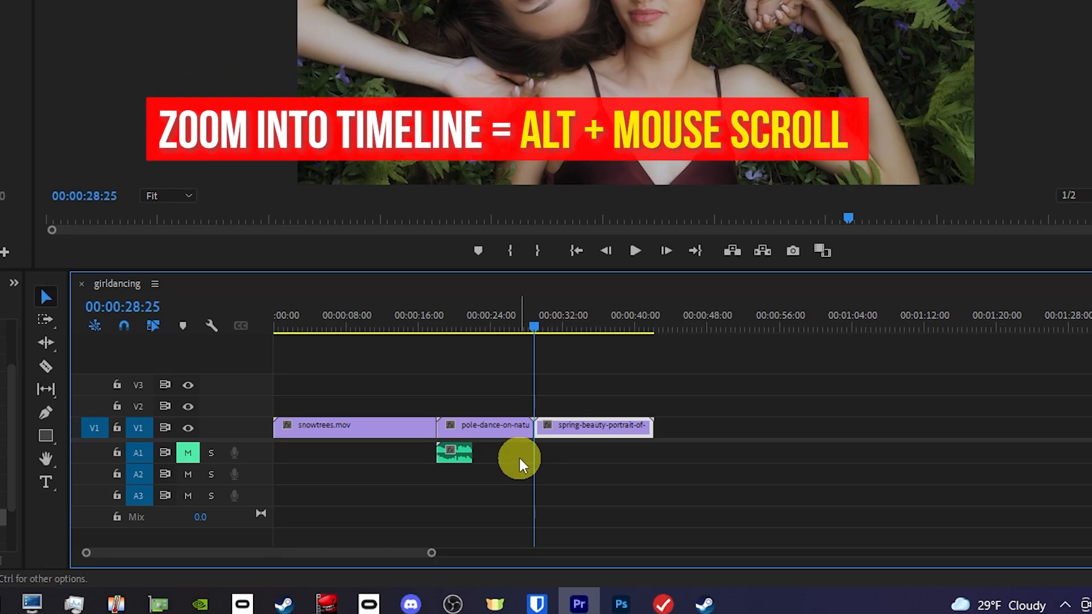
mouse_move(508, 456)
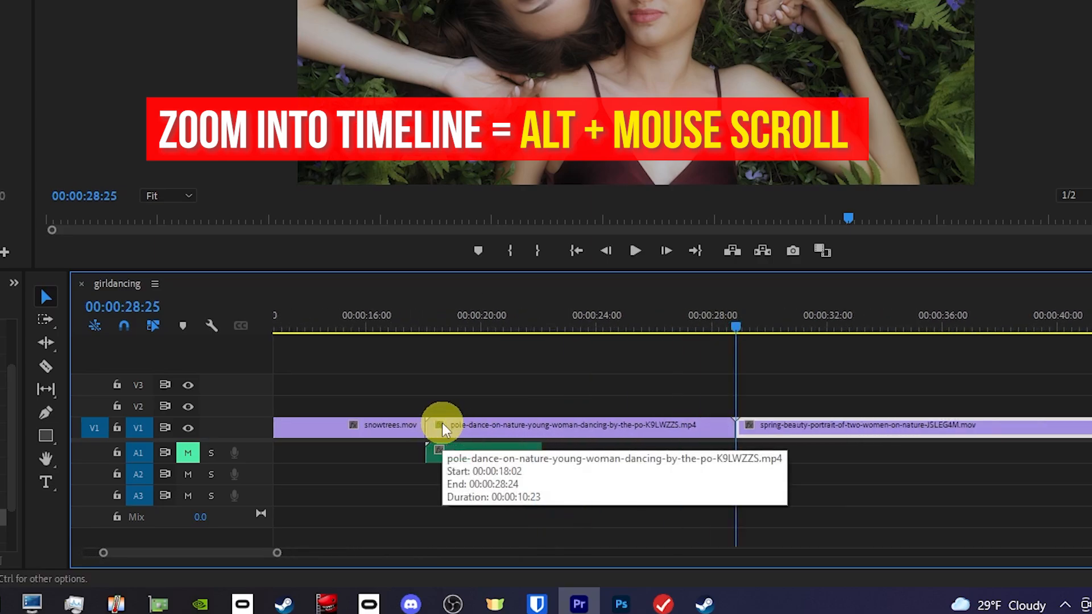
Zoom the timeline in around the pole-dance clip near 00:00:17:27.
scroll("up", 3)
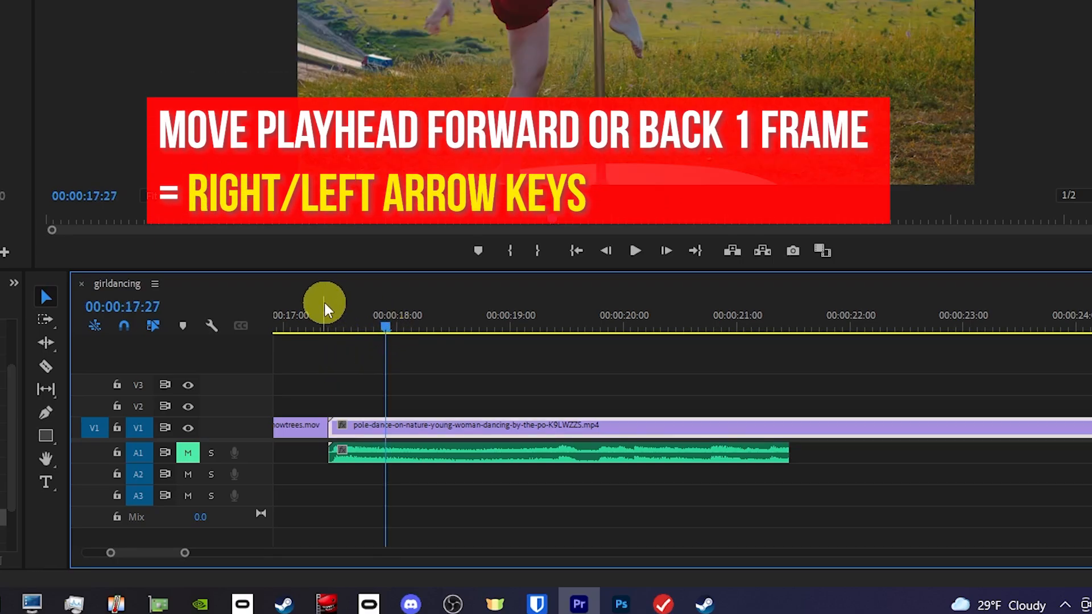
Nudge the playhead frame by frame to 00:00:17:28, then zoom the timeline back out.
key("right")
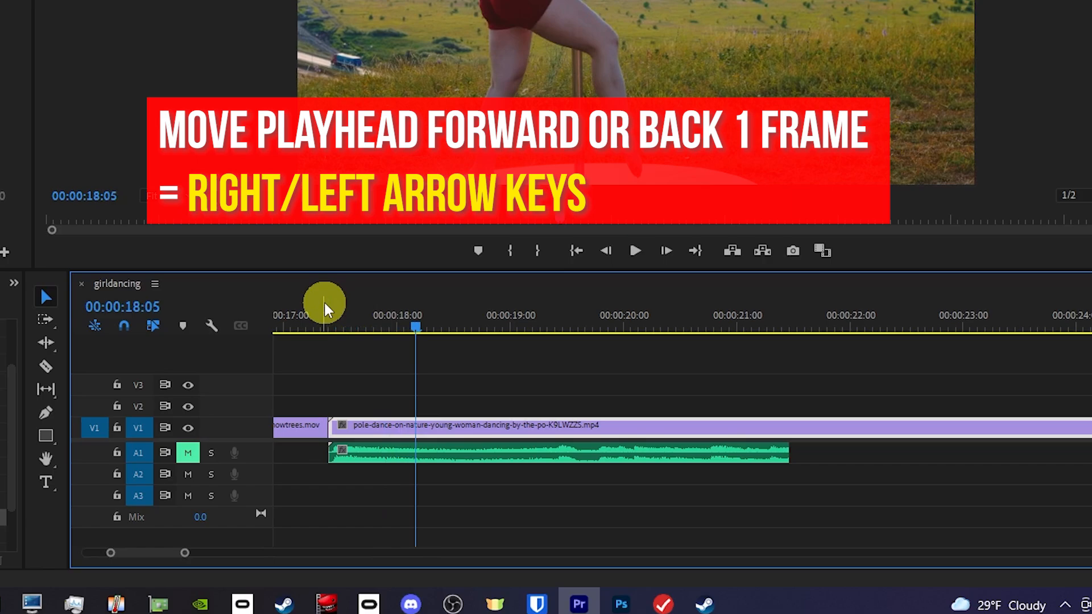
key("left")
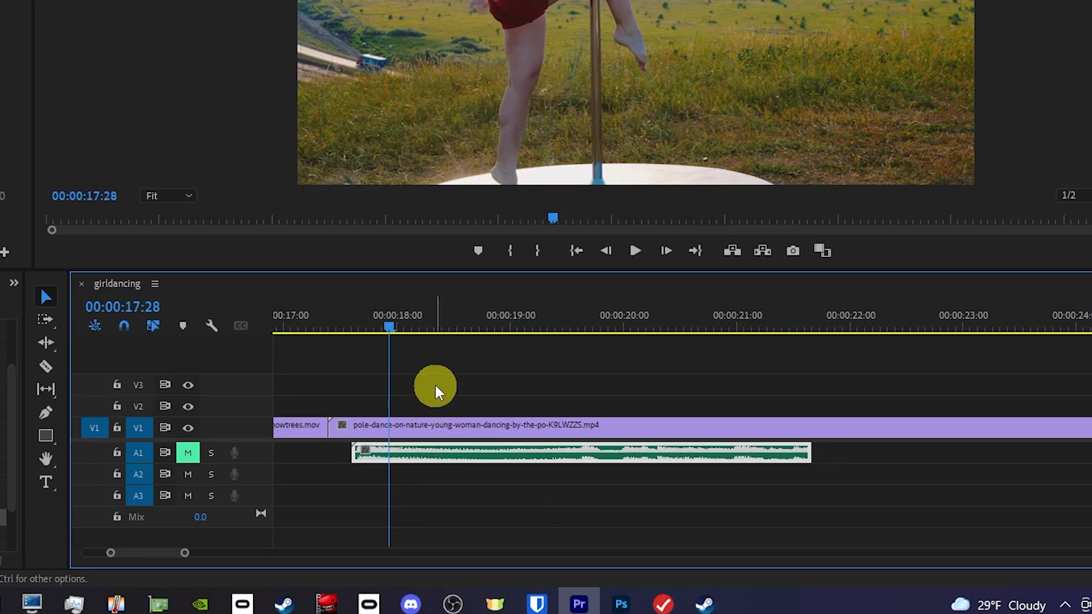
scroll("down", 3)
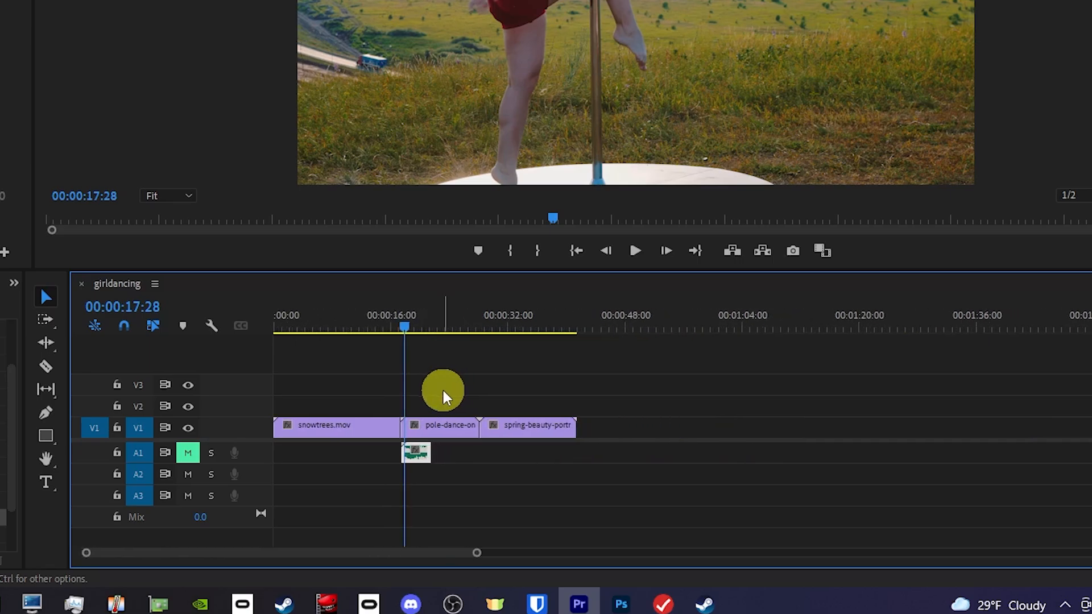
key("Home")
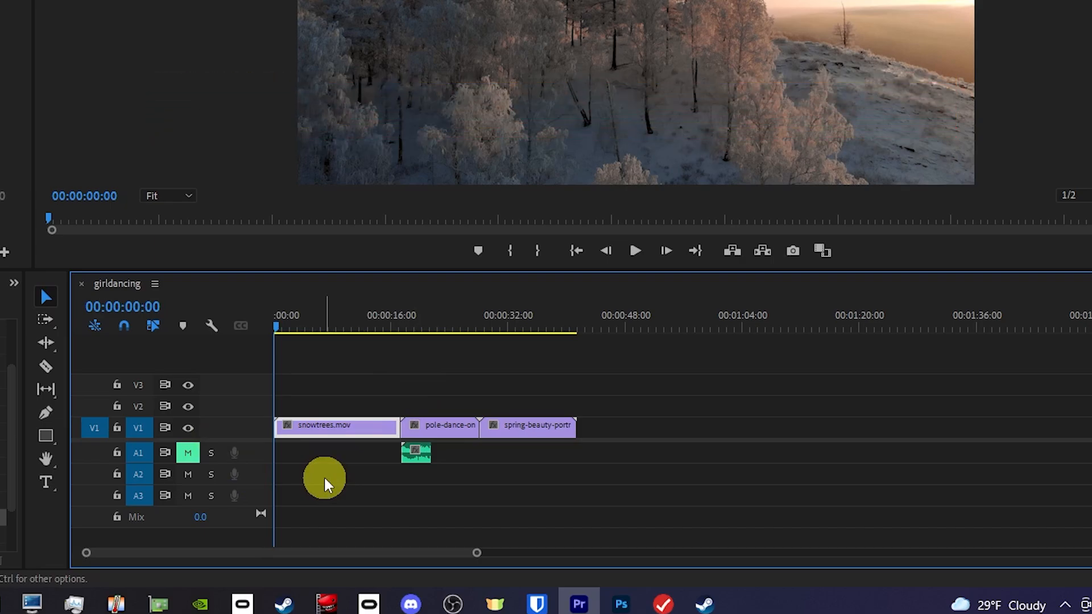
key("space")
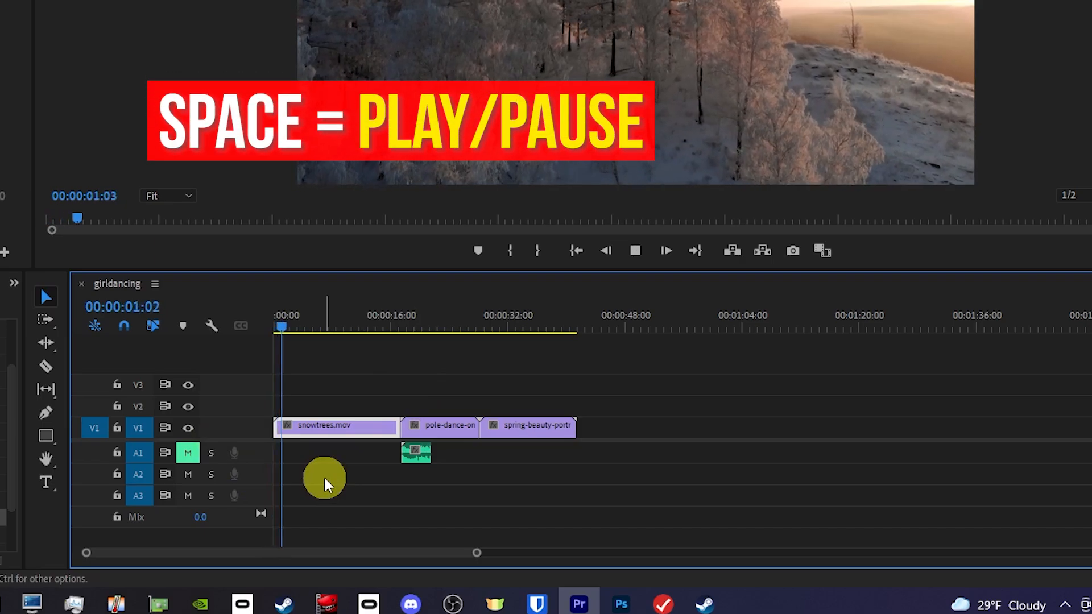
key("space")
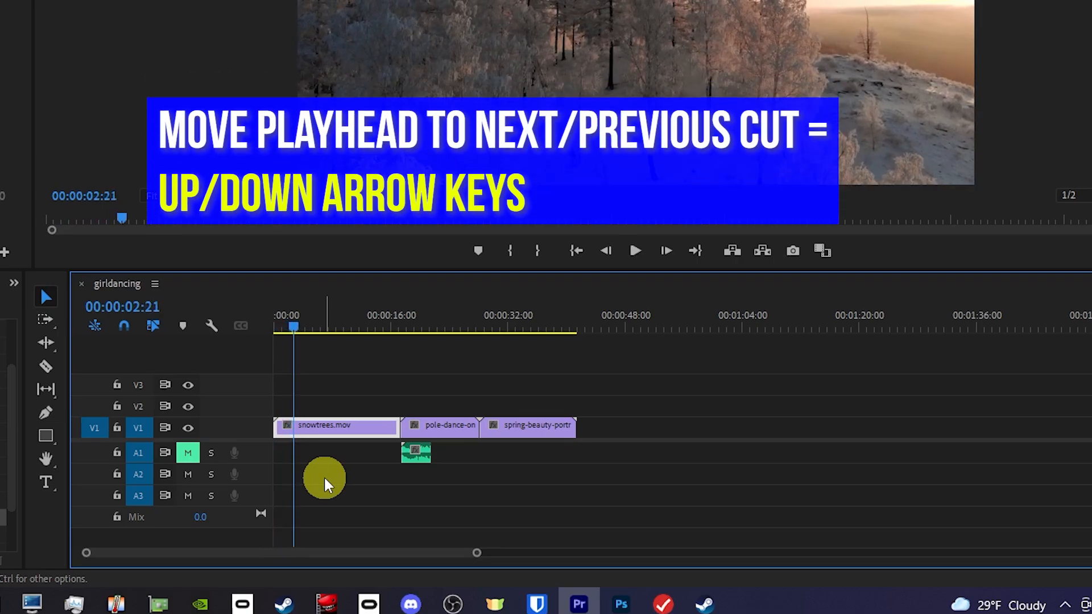
key("Down")
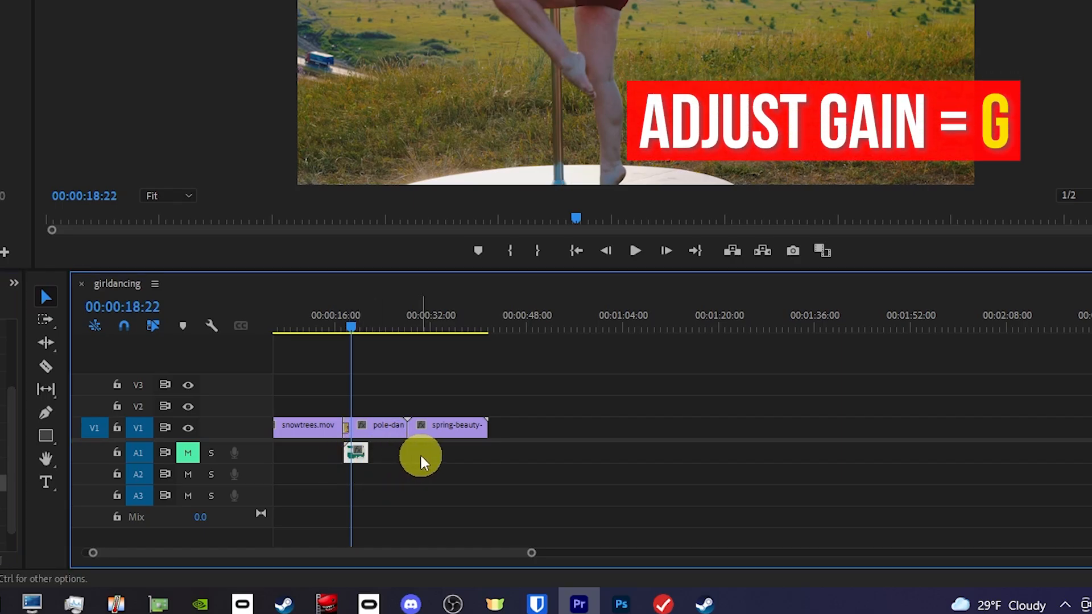
key("g")
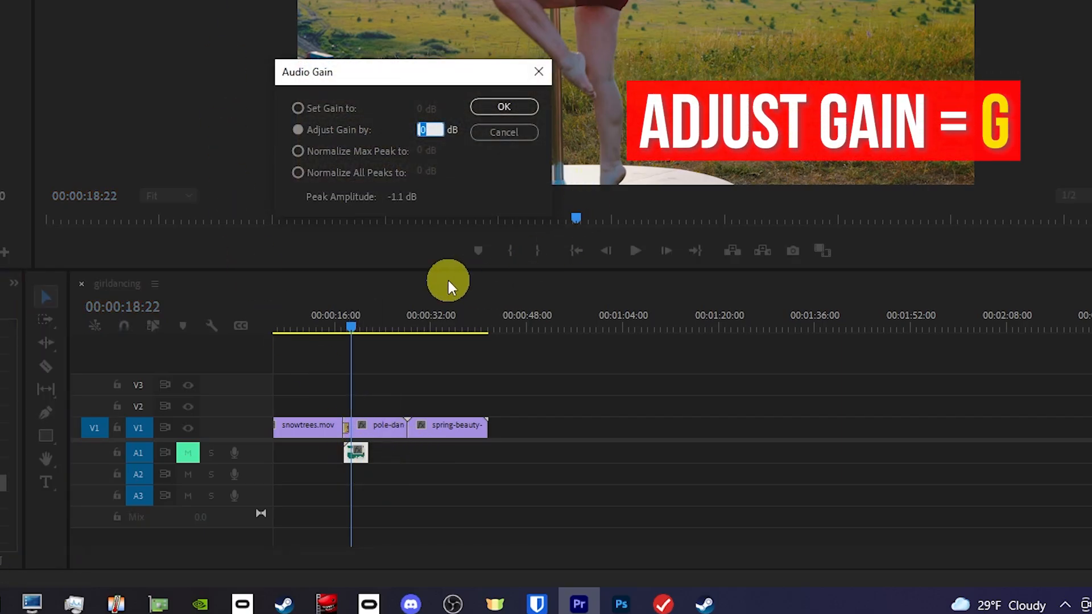
left_click(503, 107)
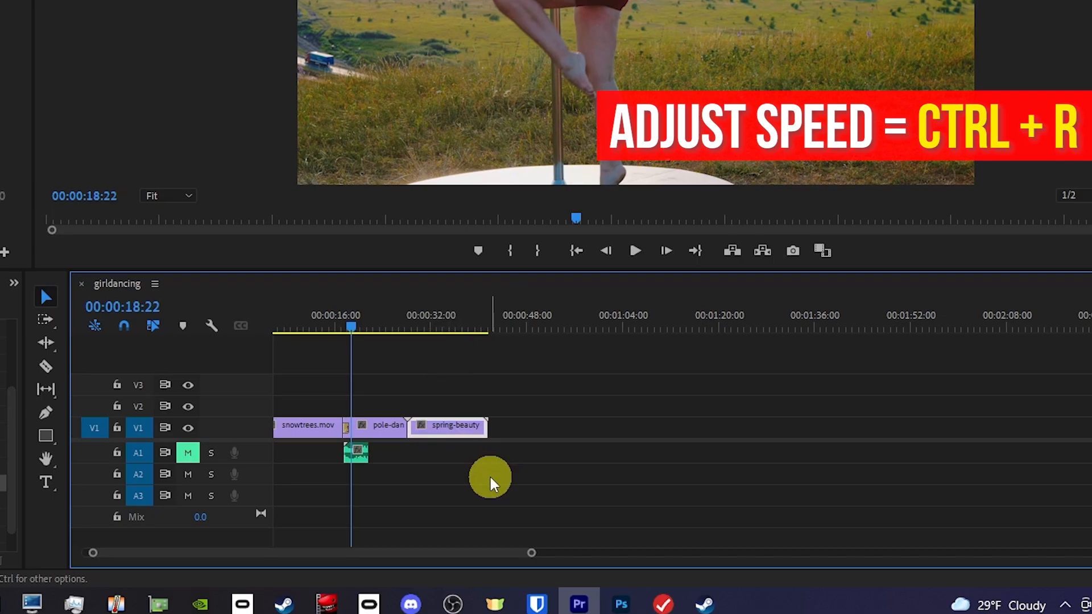
key("ctrl+r")
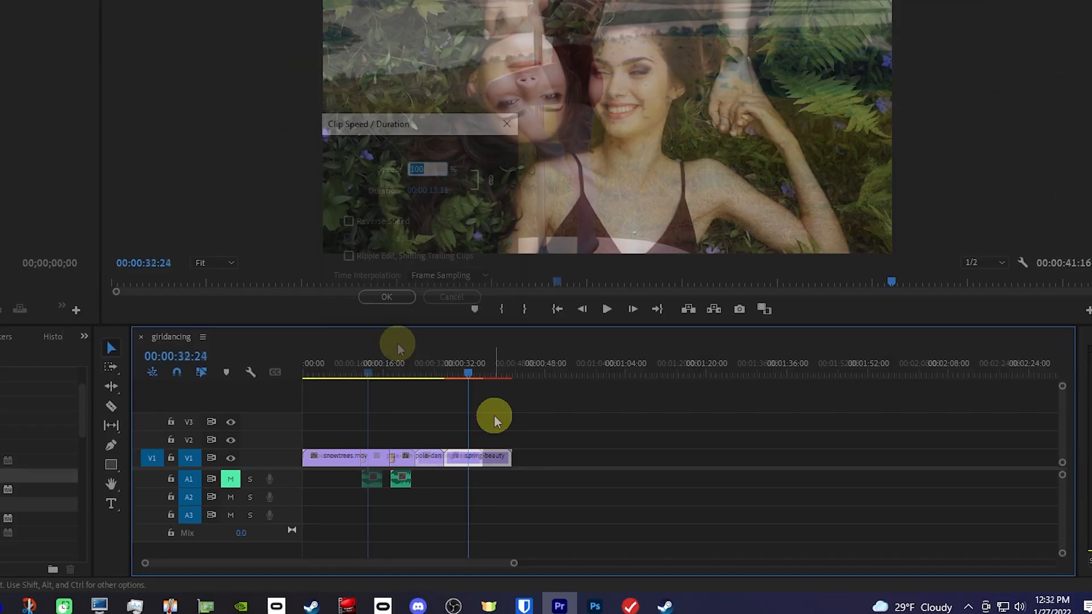
left_click(387, 295)
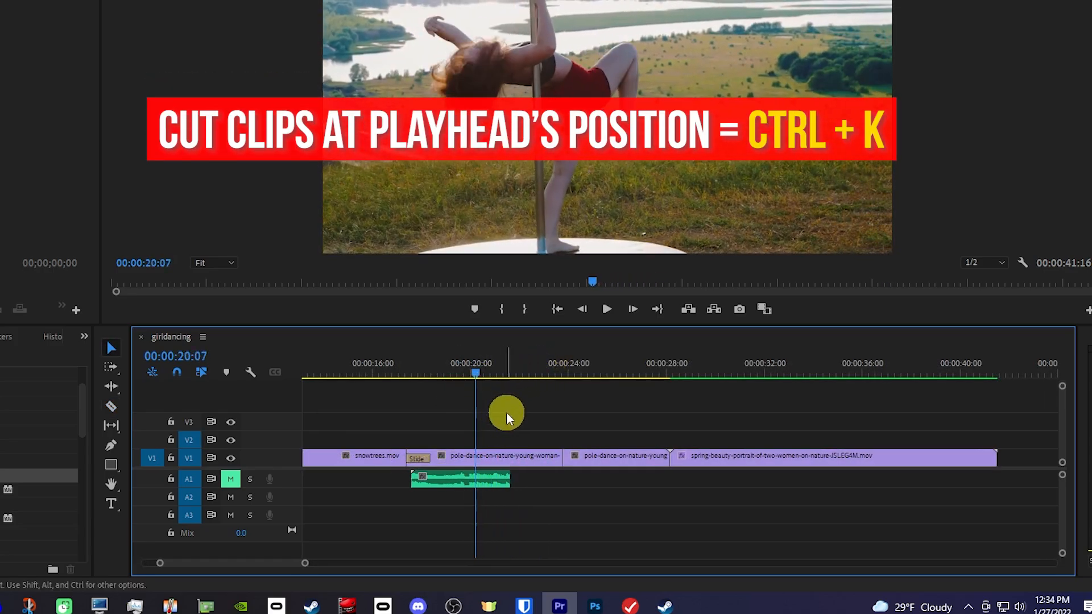
Cut the pole-dance clip at the playhead with Ctrl+K.
key("ctrl+k")
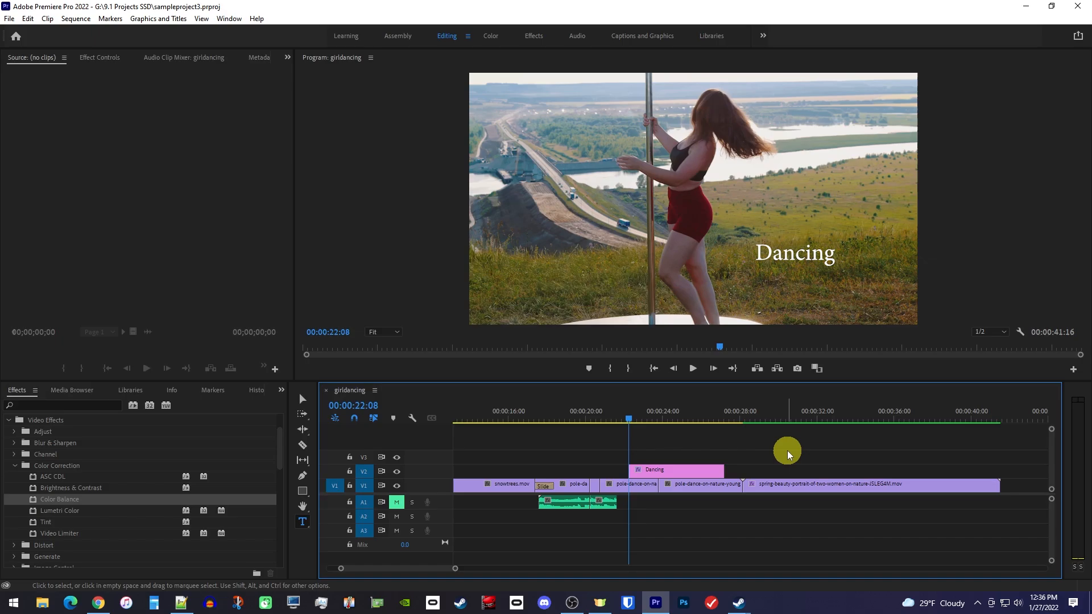
mouse_move(595, 406)
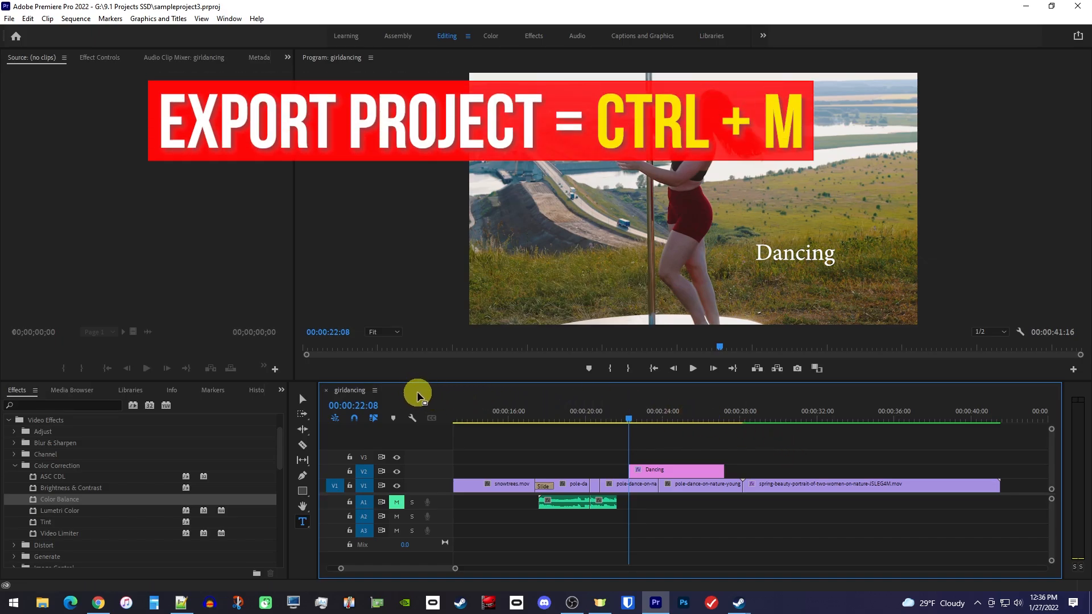
Bring up Export Settings for the sequence as H.264, output girldancing.mp4.
key("ctrl+m")
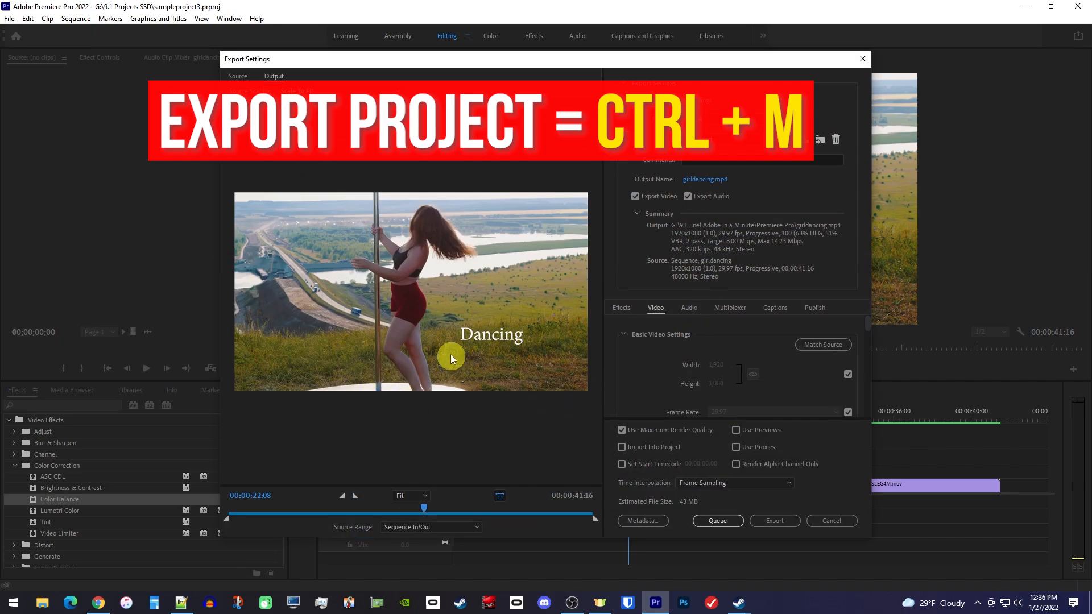
left_click(274, 76)
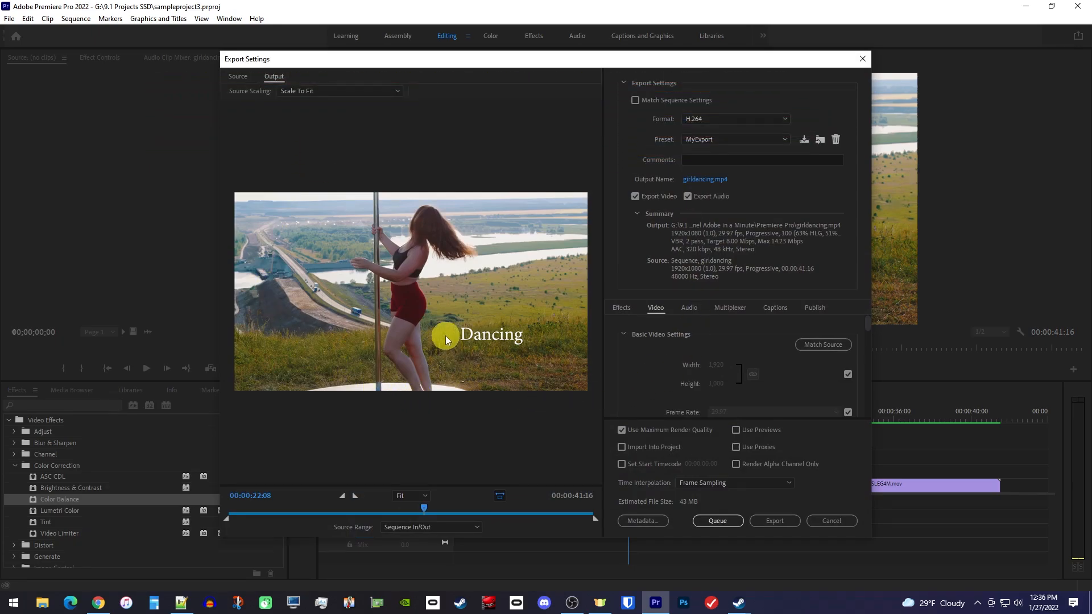